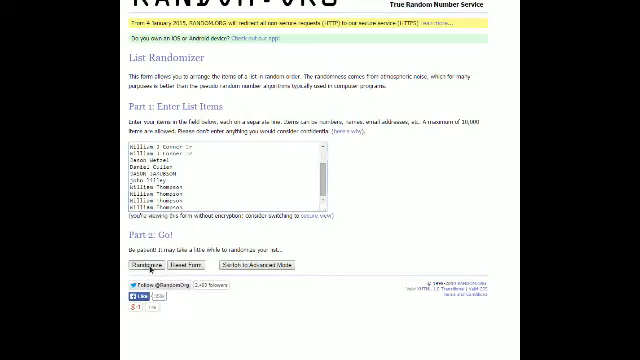
Shuffle the 14 participant names on RANDOM.ORG, then randomize the list again
{"action": "left_click", "coordinate": [142, 264]}
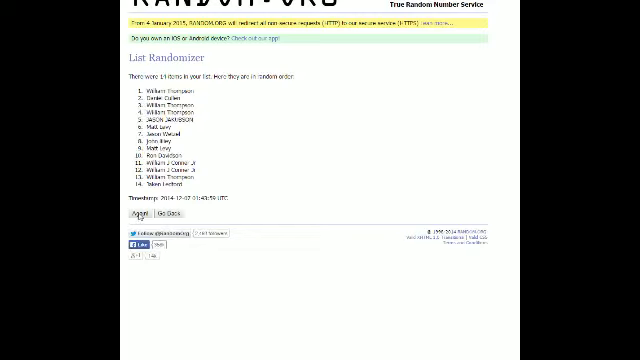
{"action": "left_click", "coordinate": [136, 214]}
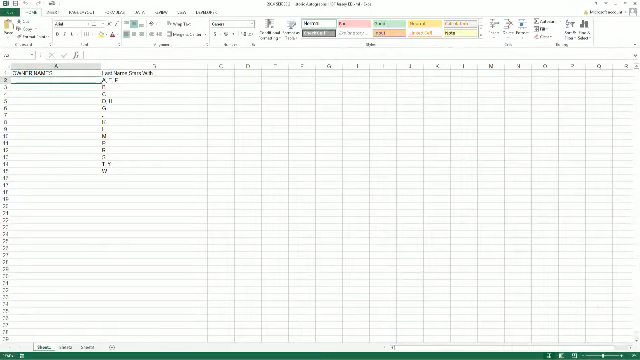
Open the paste options for cell A2 in the Excel sheet
{"action": "right_click", "coordinate": [30, 75]}
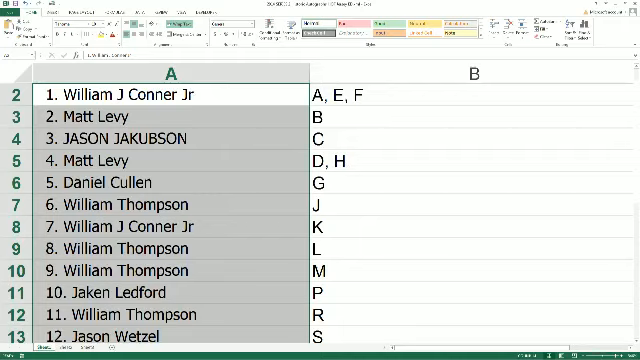
{"action": "scroll", "scroll_direction": "down", "scroll_amount": 3}
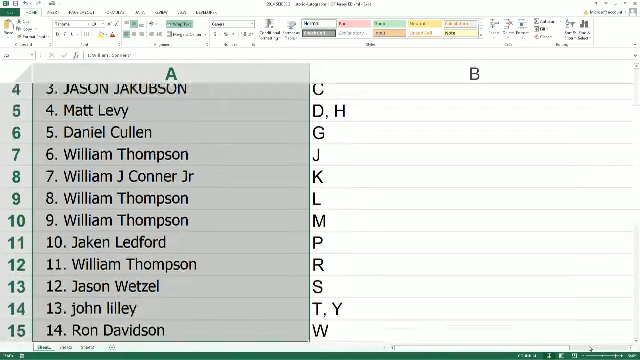
{"action": "scroll", "scroll_direction": "down", "scroll_amount": 3}
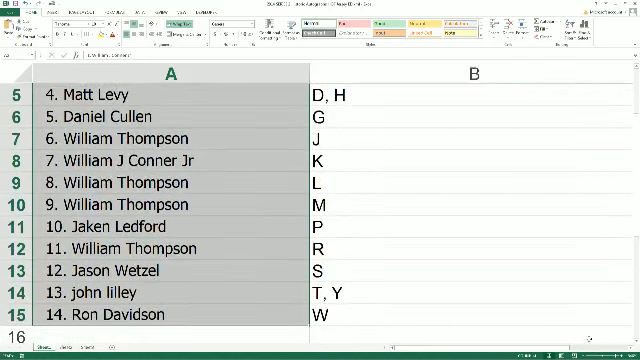